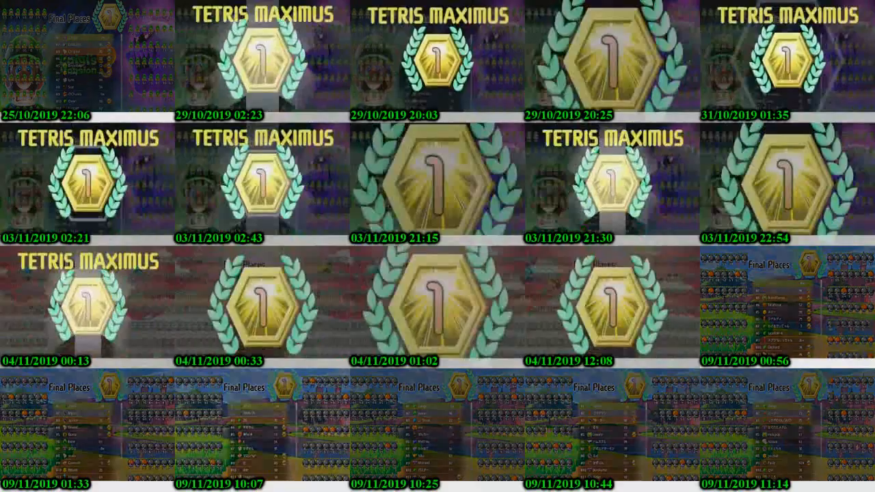
scroll("down", 3)
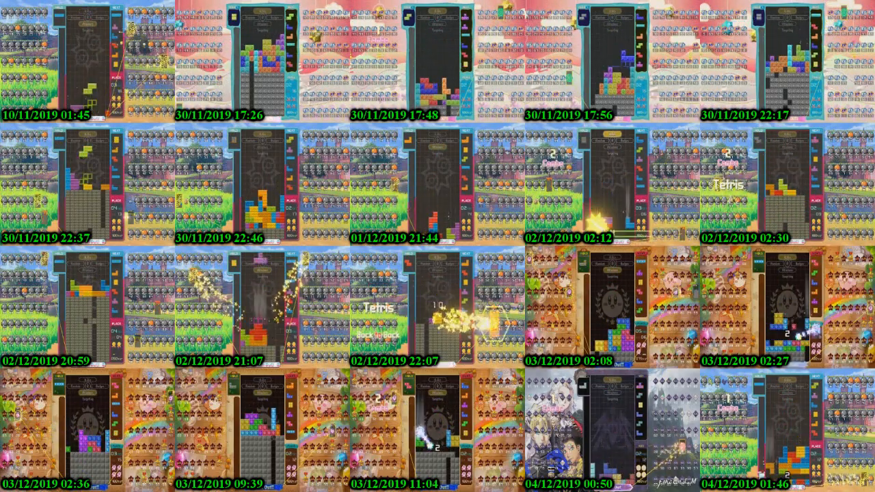